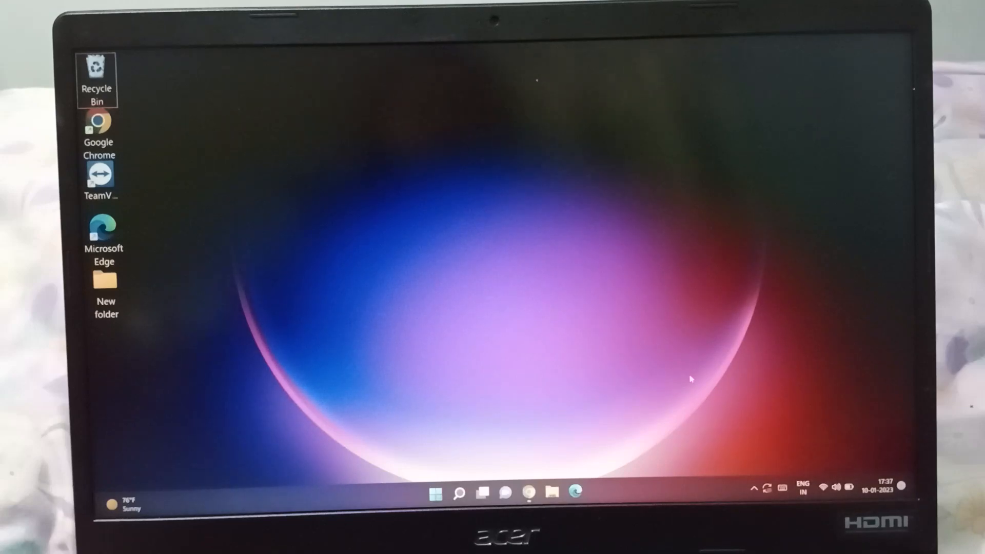
mouse_move(431, 302)
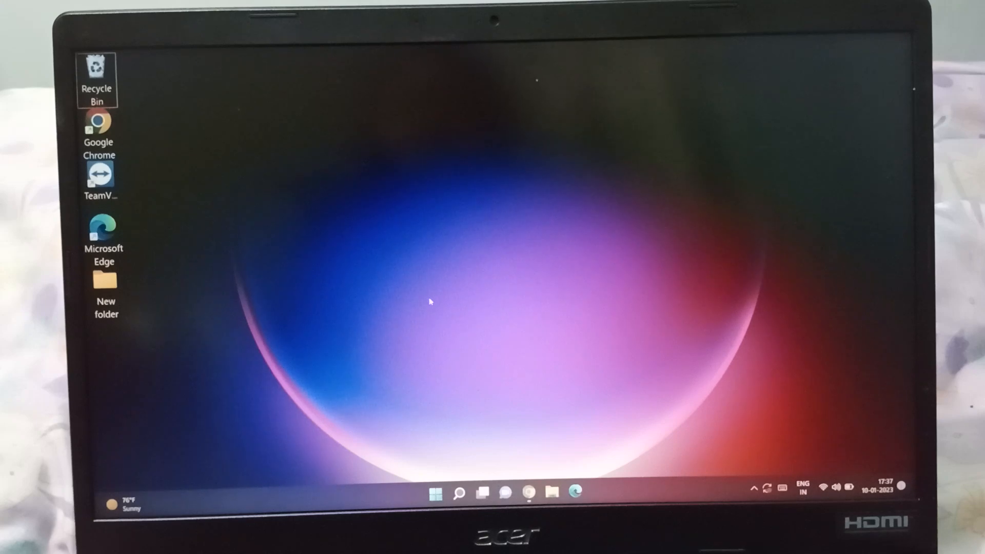
mouse_move(375, 124)
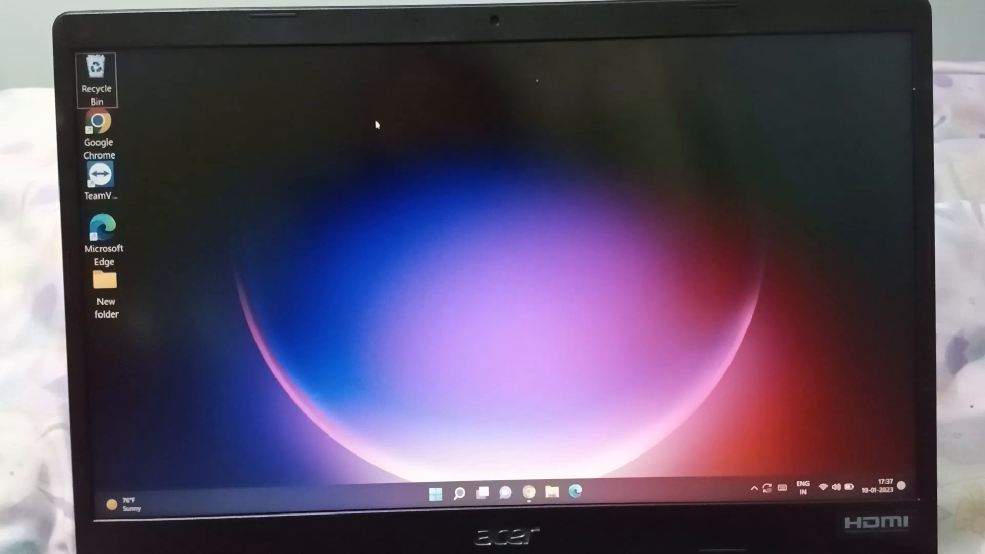
mouse_move(442, 165)
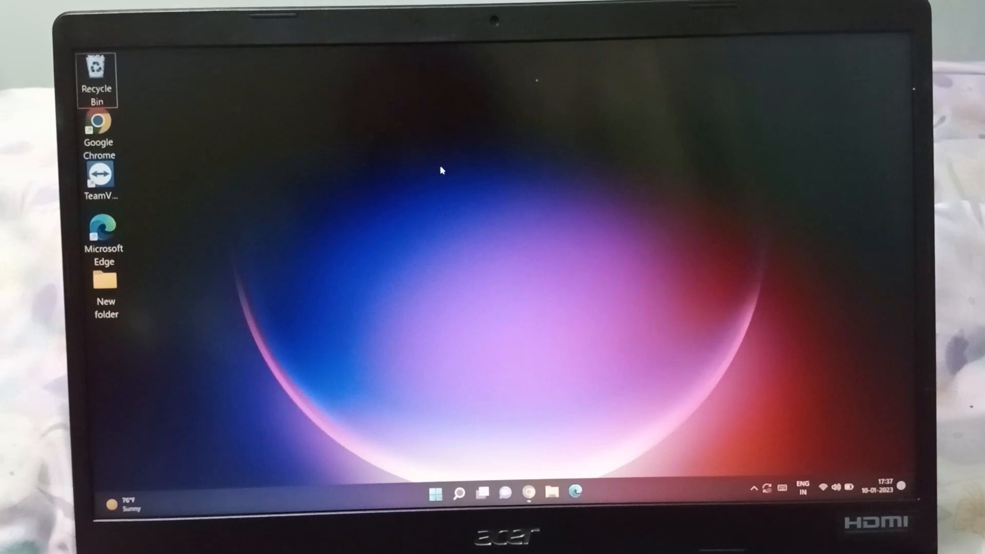
mouse_move(436, 179)
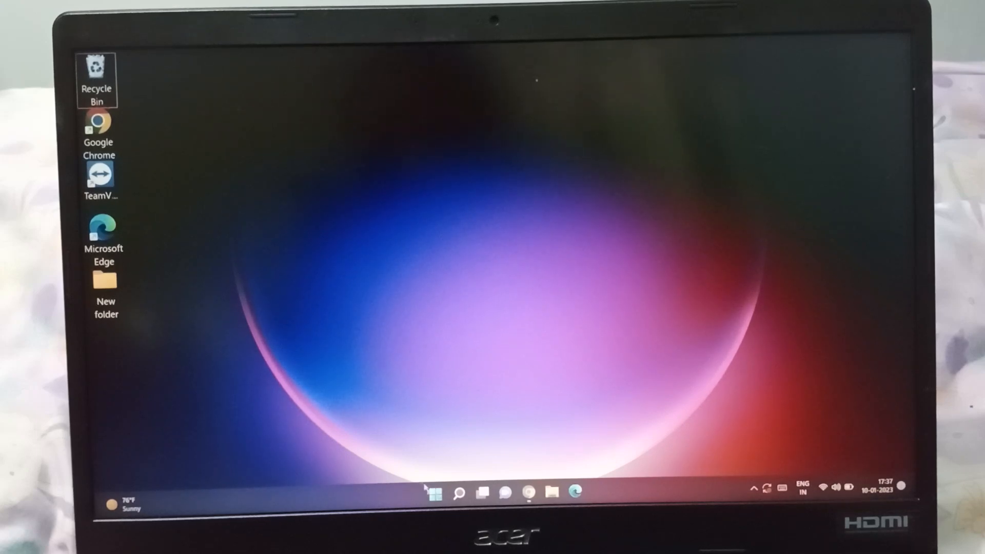
Launch the Settings app from the Start menu's pinned apps.
left_click(431, 493)
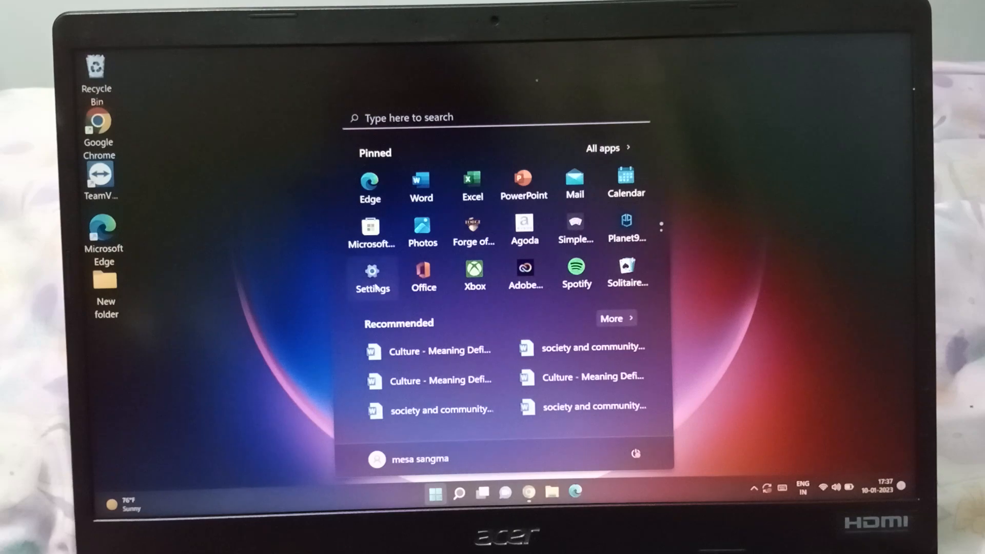
left_click(371, 273)
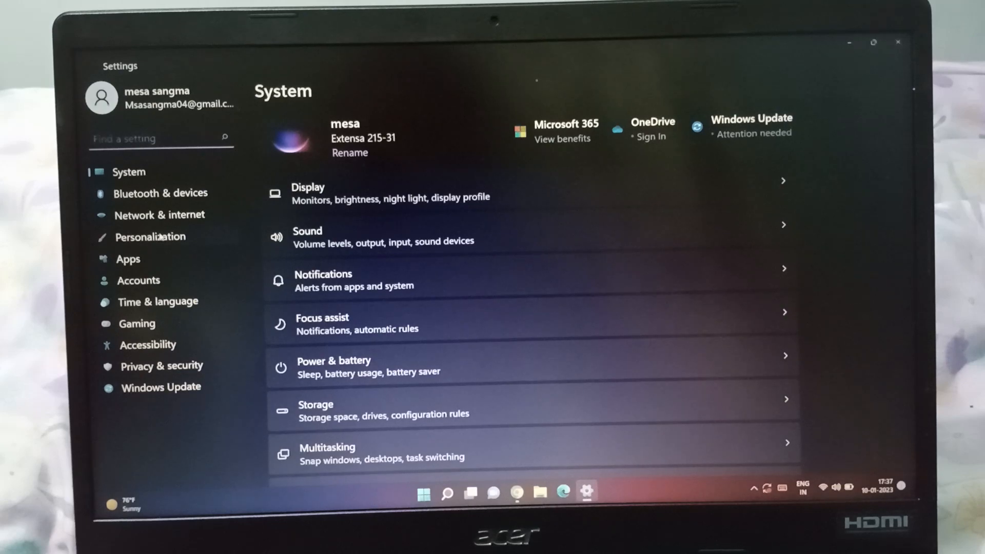
Go to Personalization, open Background, and scroll down its options.
left_click(150, 236)
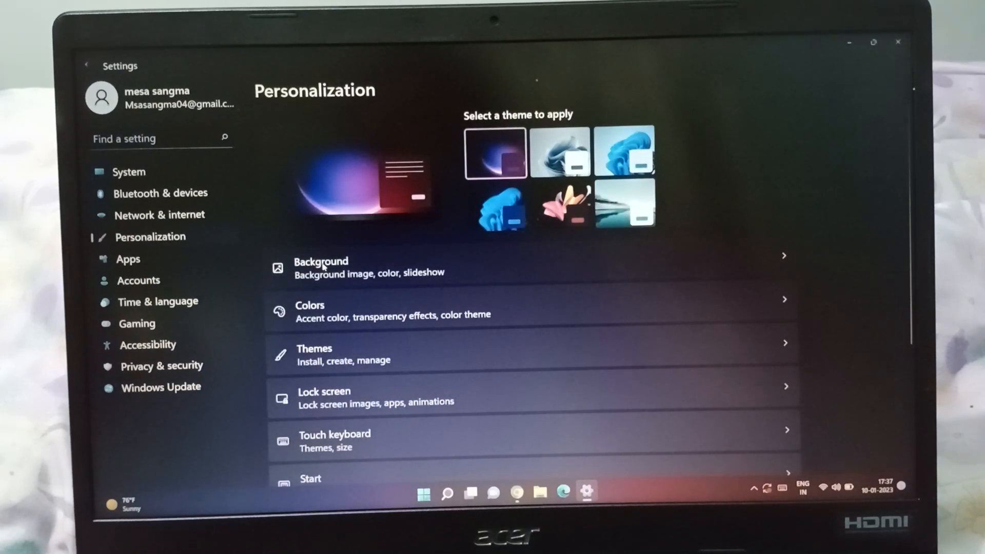
left_click(321, 266)
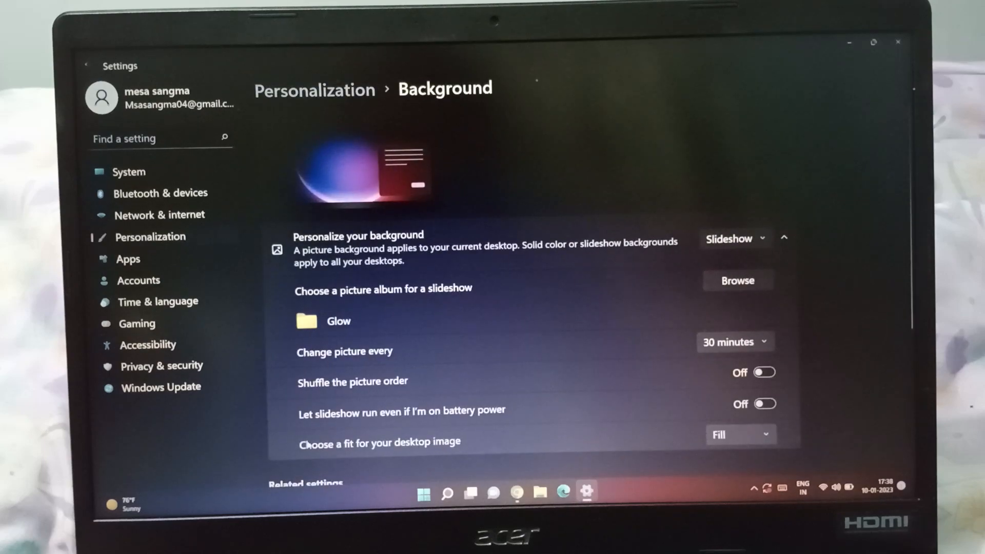
scroll("down", 3)
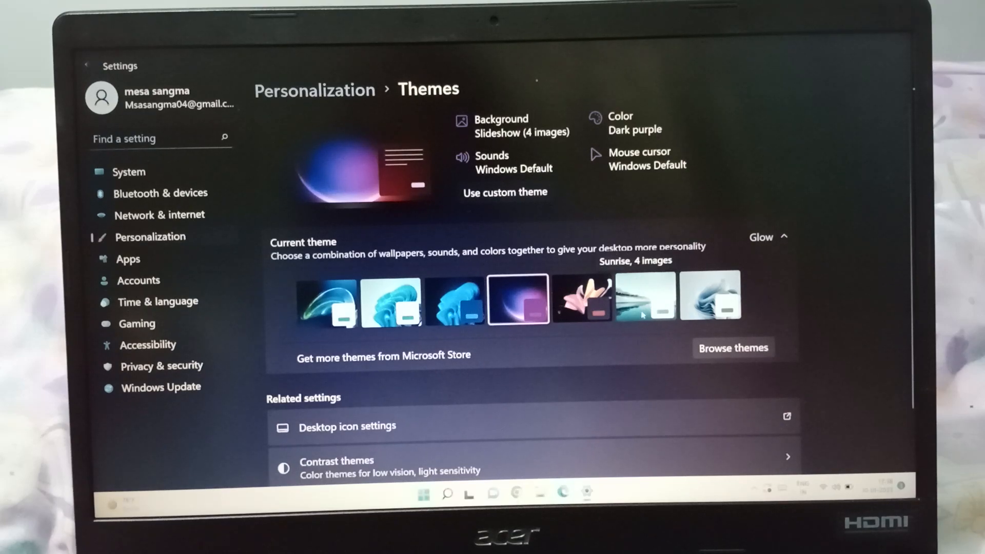
Apply the Sunrise theme, then the Windows (light) theme.
left_click(644, 300)
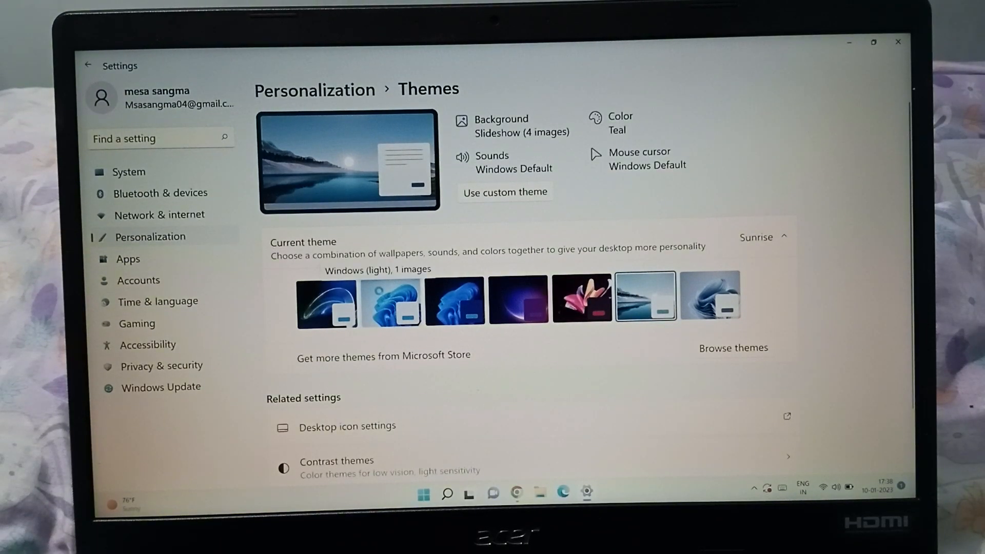
left_click(390, 313)
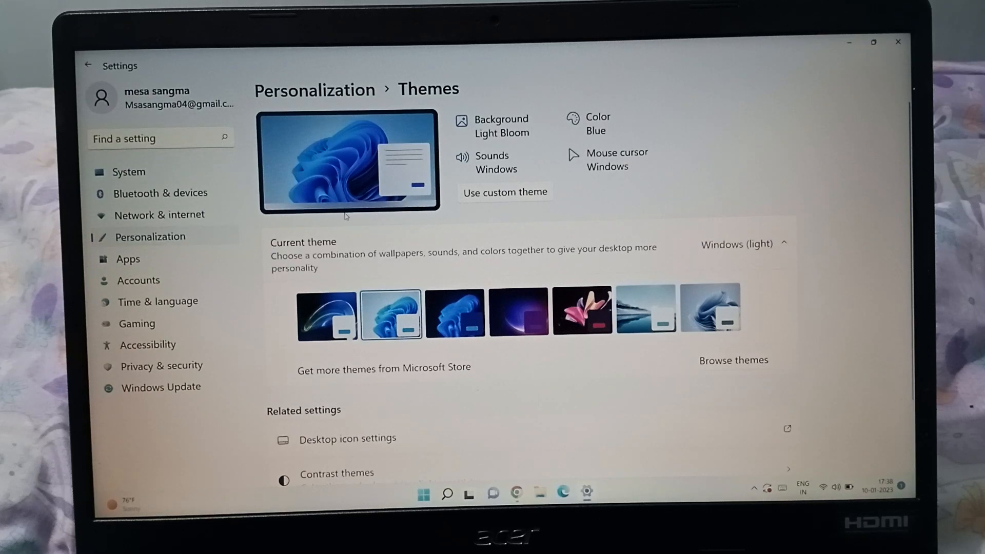
mouse_move(467, 284)
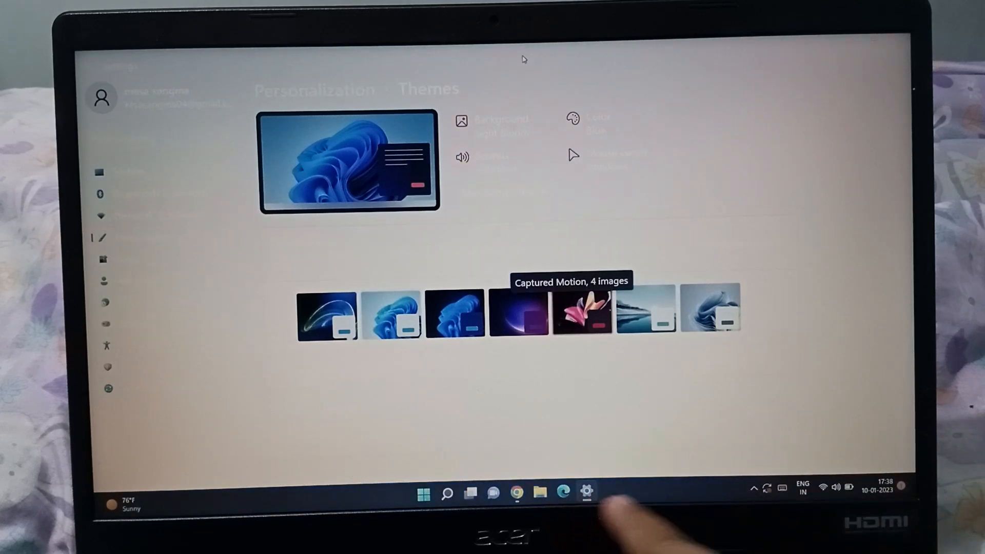
Apply the Captured Motion theme, then return to the main Personalization page.
left_click(581, 308)
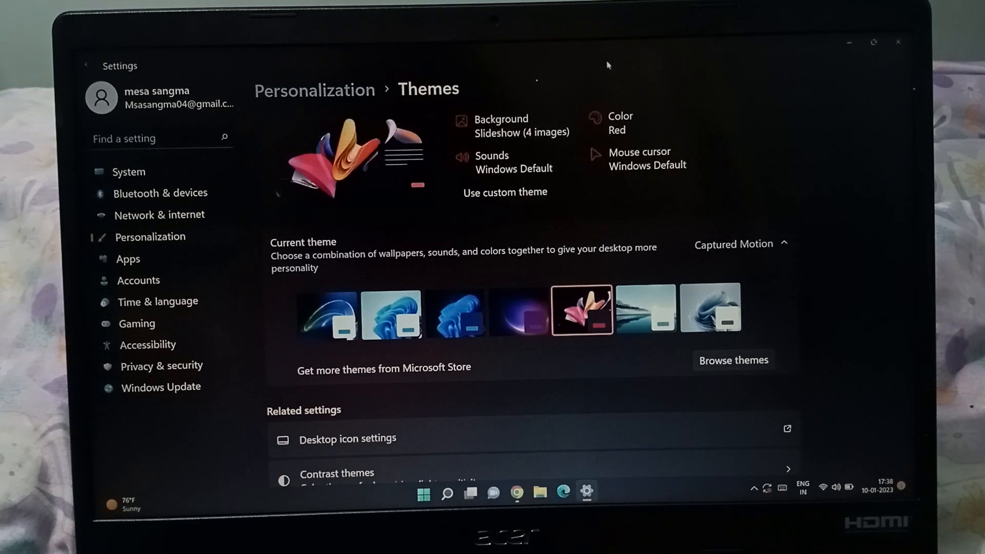
mouse_move(710, 308)
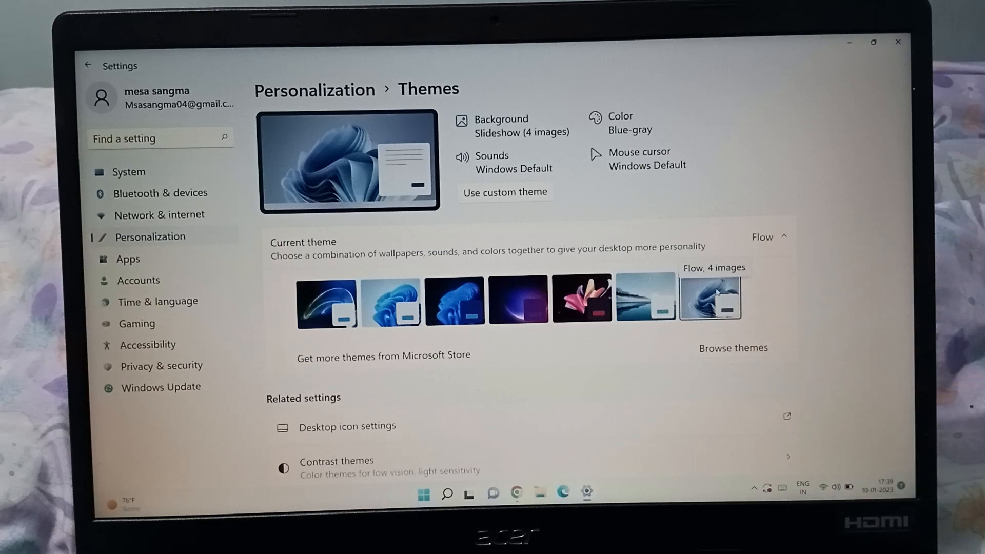
scroll("down", 3)
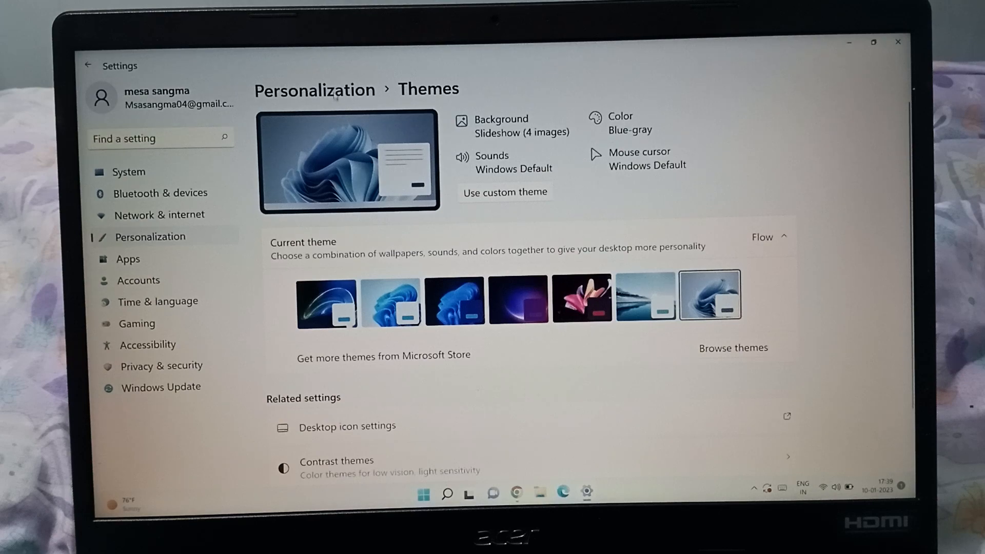
left_click(87, 65)
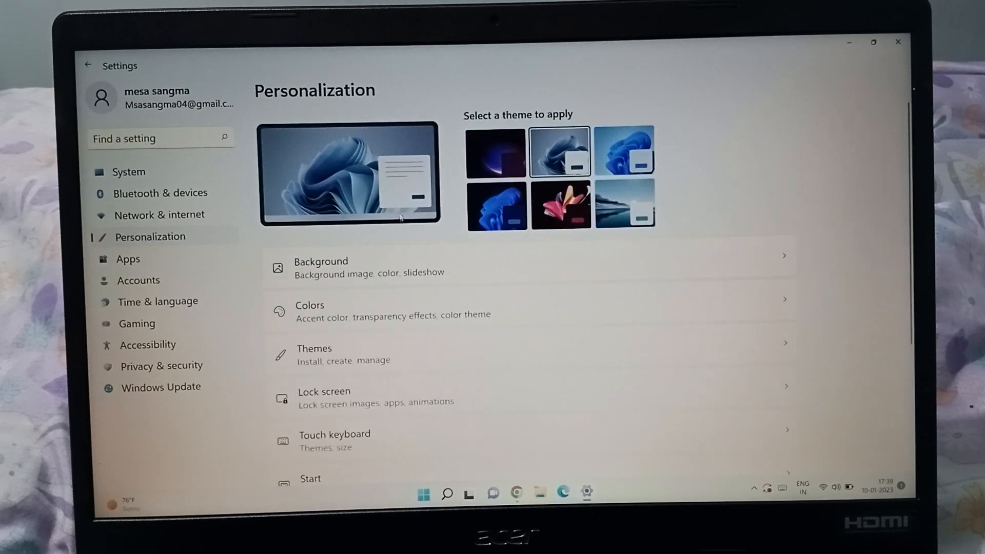
scroll("down", 3)
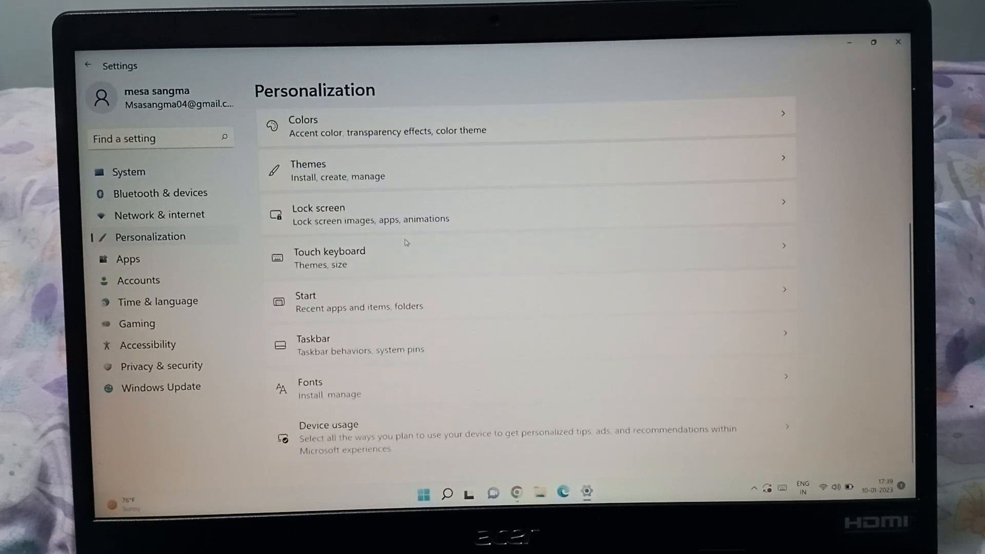